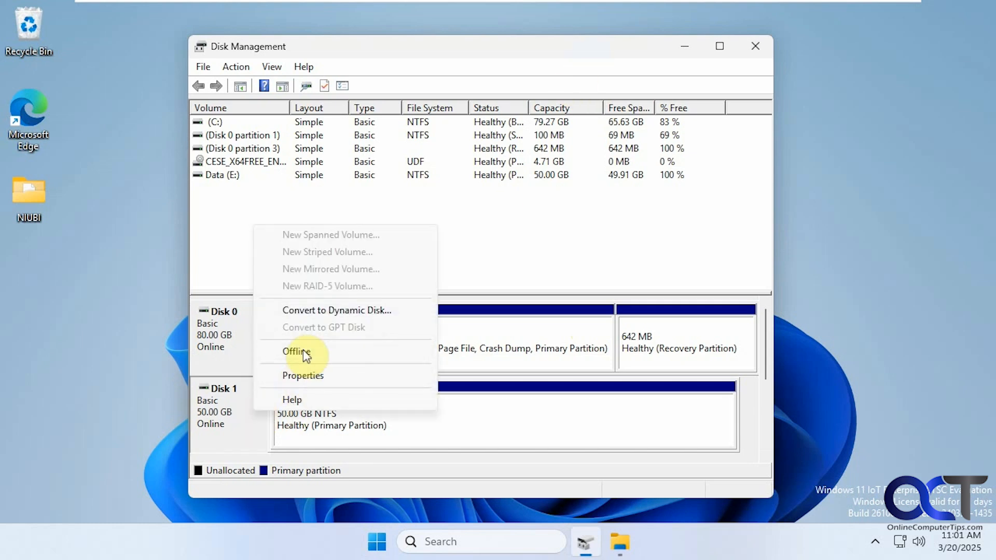
pyautogui.moveTo(345, 327)
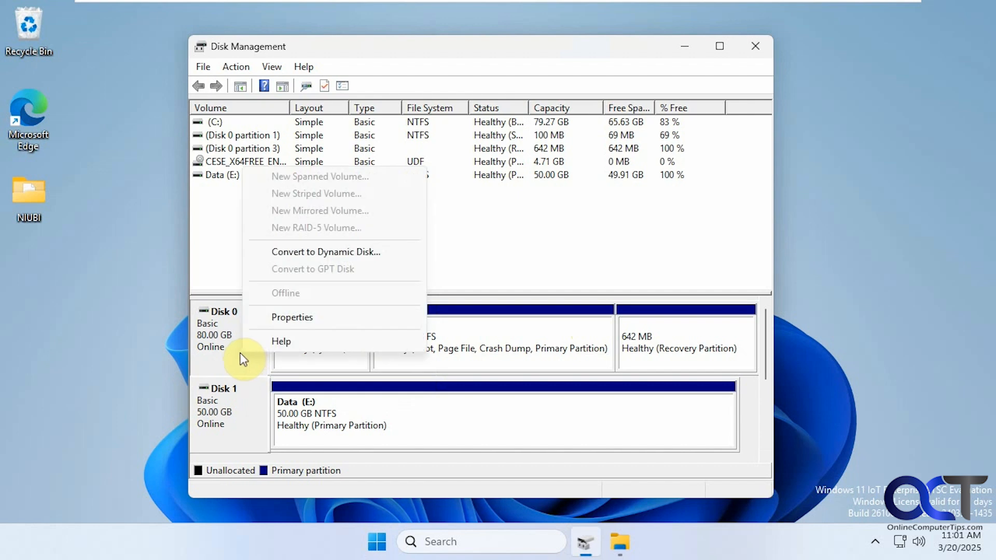
pyautogui.moveTo(248, 390)
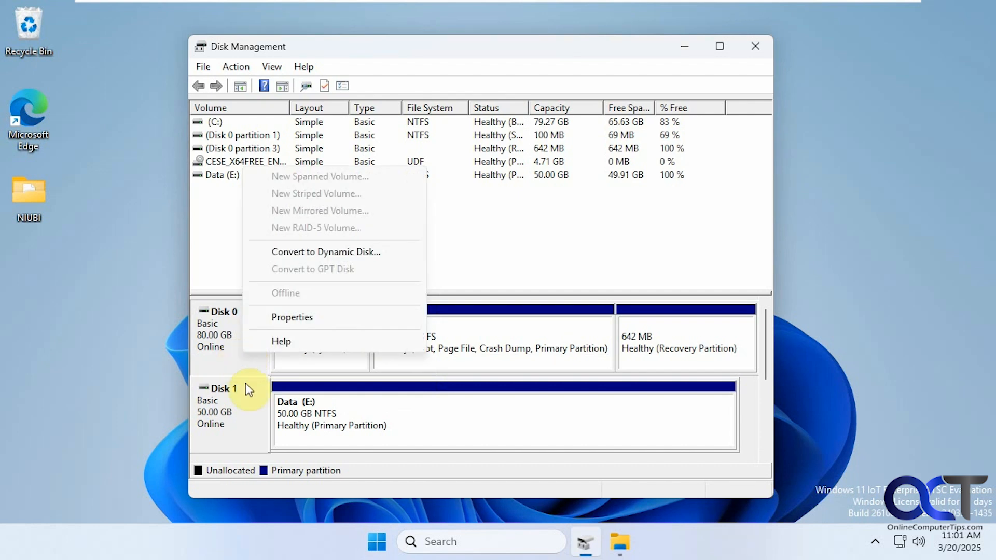
# Step: Dismiss the disk options list, leaving the disk and volume overview unchanged
pyautogui.click(251, 433)
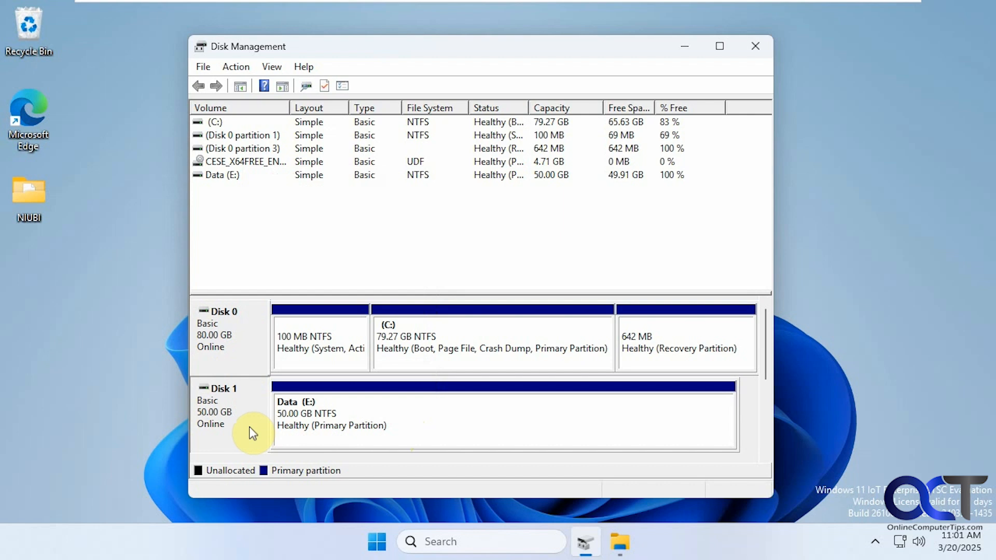
pyautogui.moveTo(425, 355)
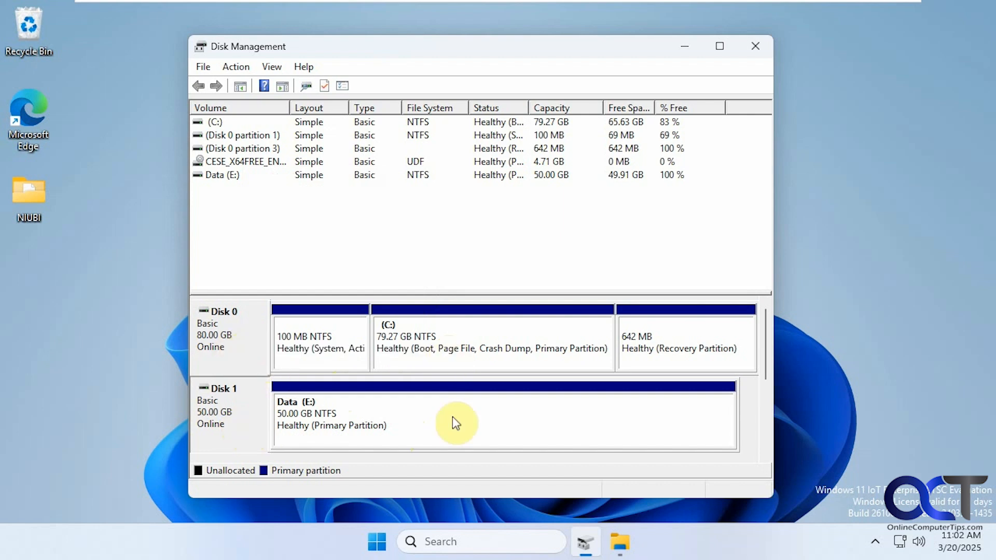
pyautogui.moveTo(242, 440)
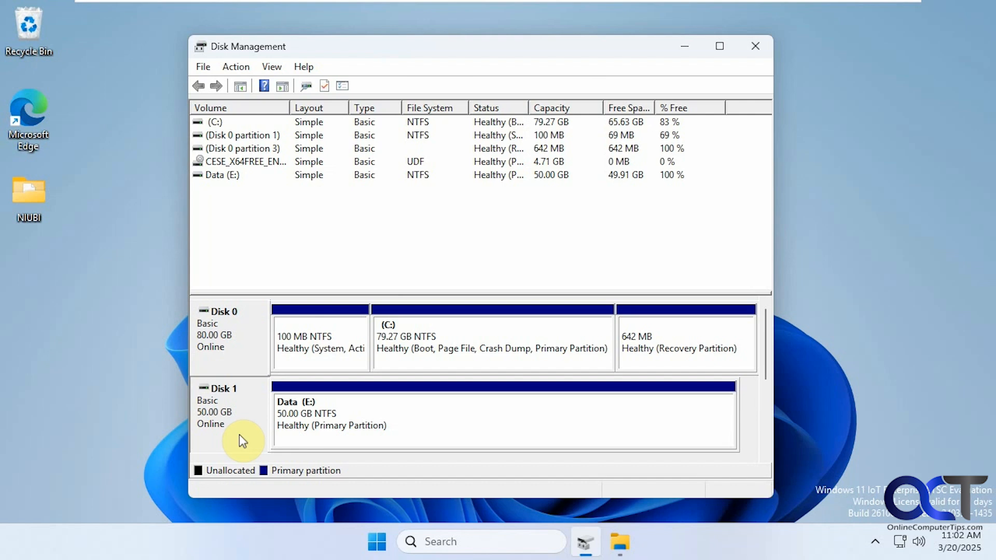
pyautogui.moveTo(622, 537)
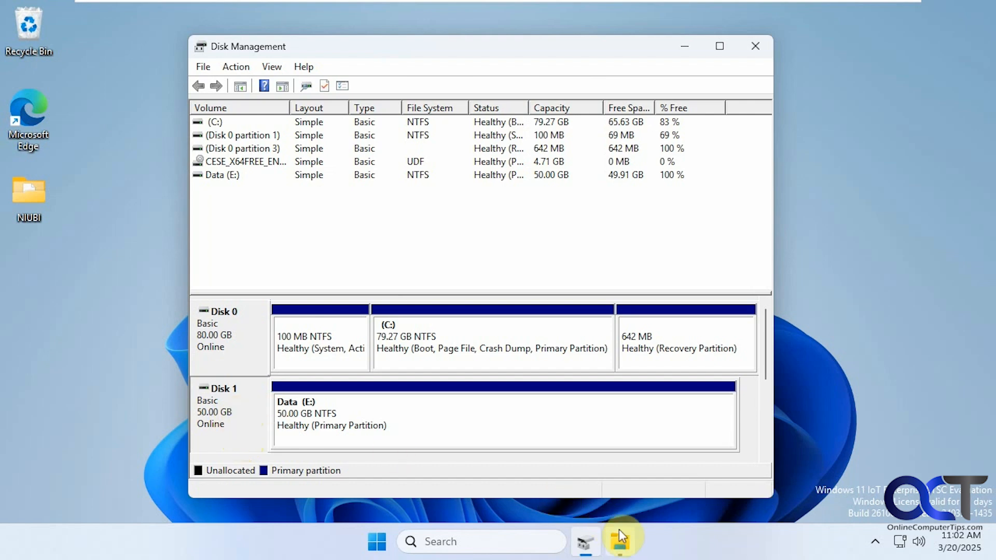
# Step: Review the contents of Data (E:) from the taskbar, then close that window
pyautogui.click(620, 542)
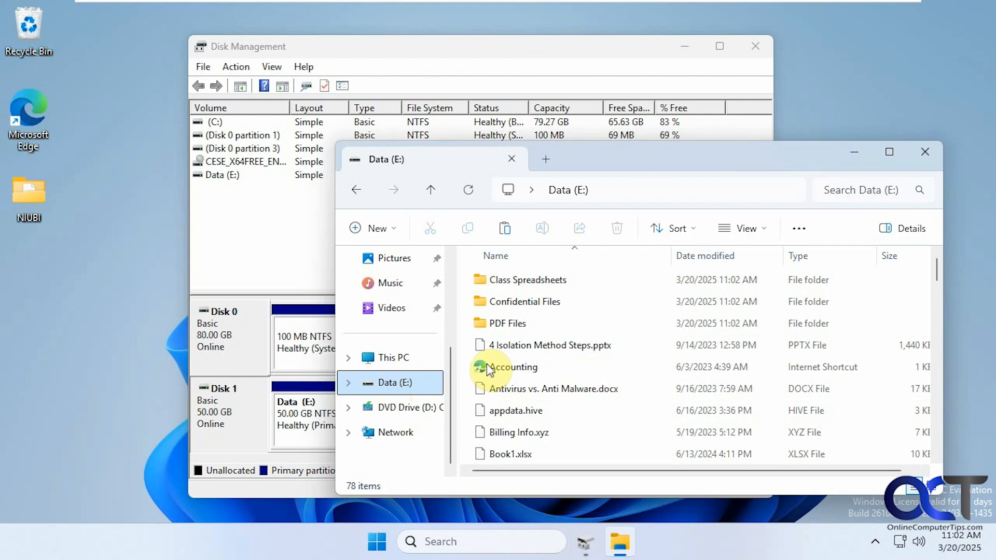
pyautogui.moveTo(833, 177)
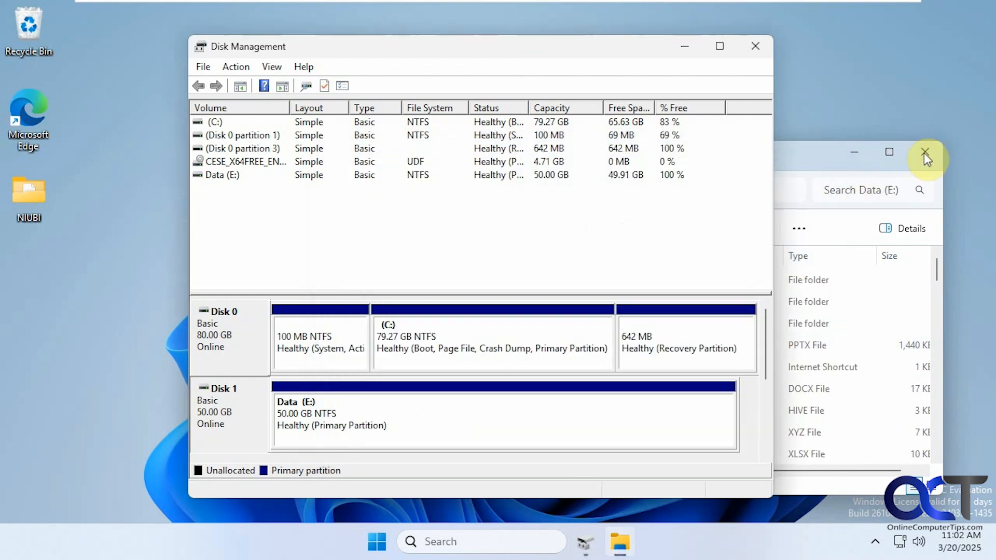
pyautogui.click(924, 152)
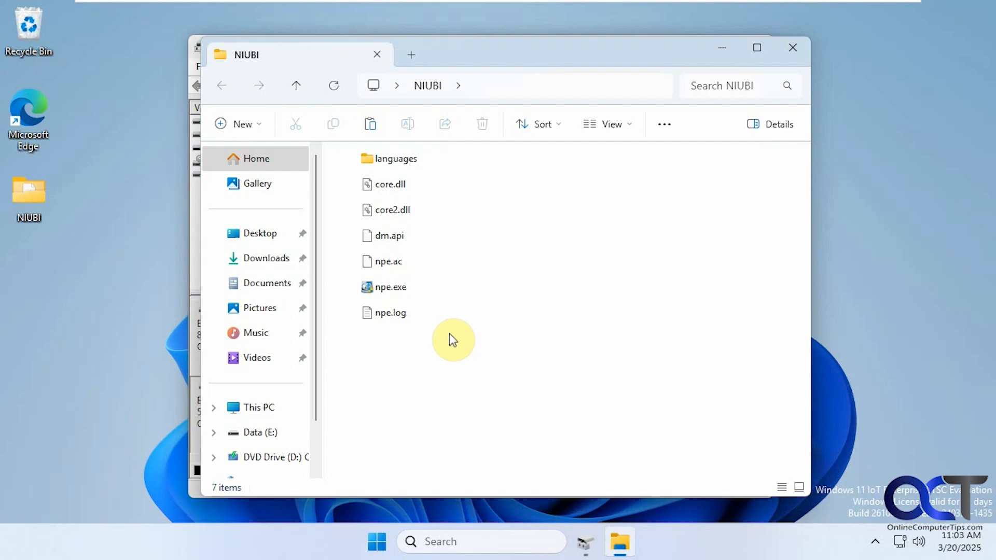
pyautogui.moveTo(469, 359)
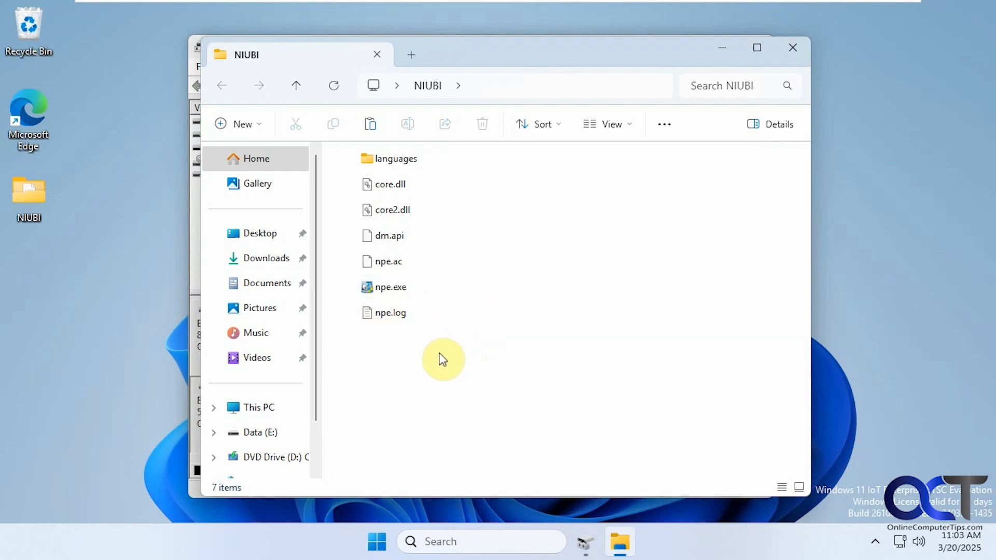
# Step: Launch npe.exe and approve the UAC prompt so Disk 0 and Disk 1 are listed
pyautogui.doubleClick(391, 286)
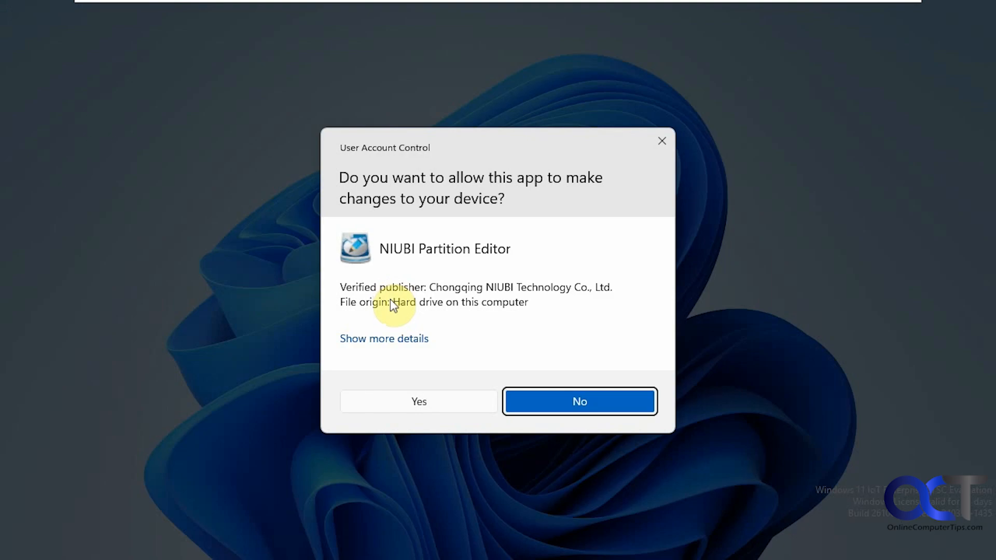
pyautogui.click(418, 401)
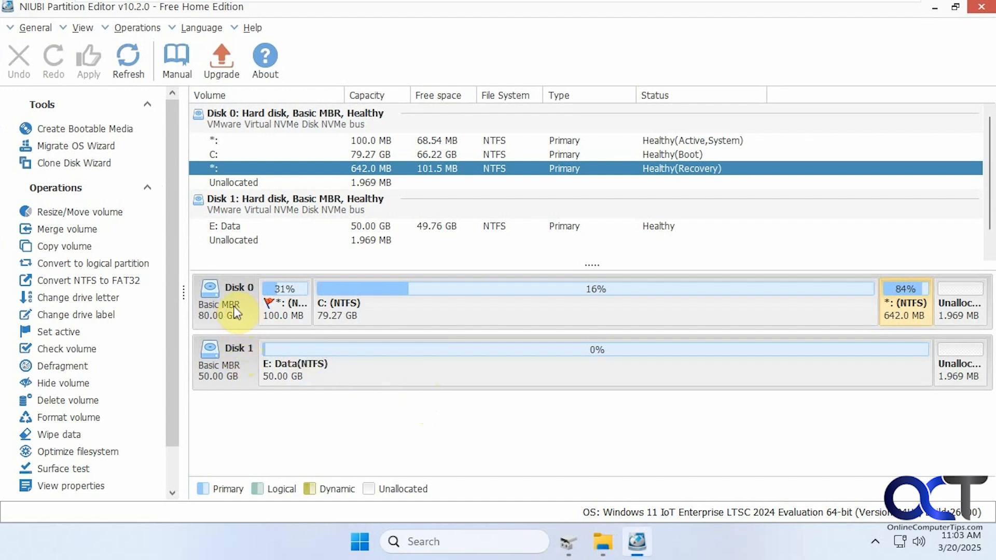
pyautogui.rightClick(225, 304)
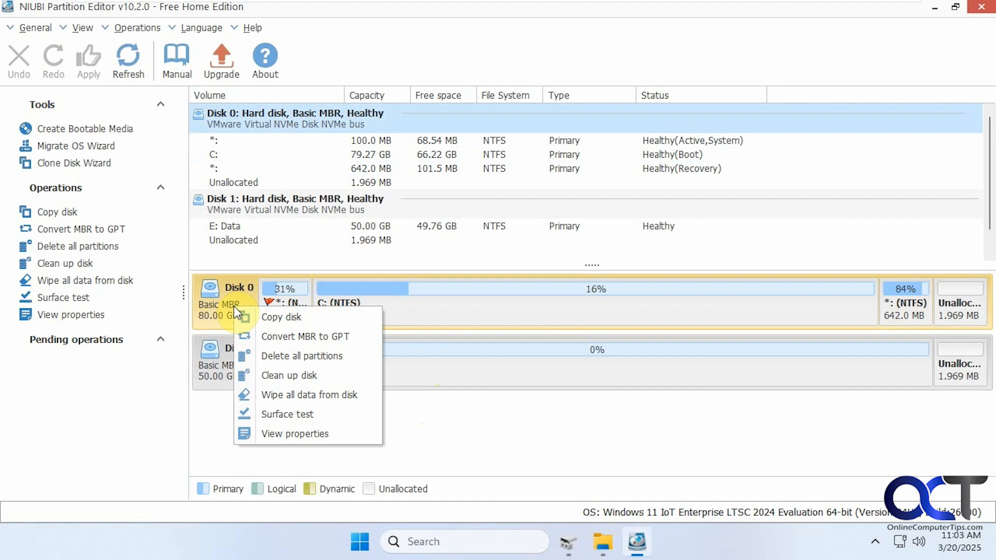
pyautogui.click(305, 337)
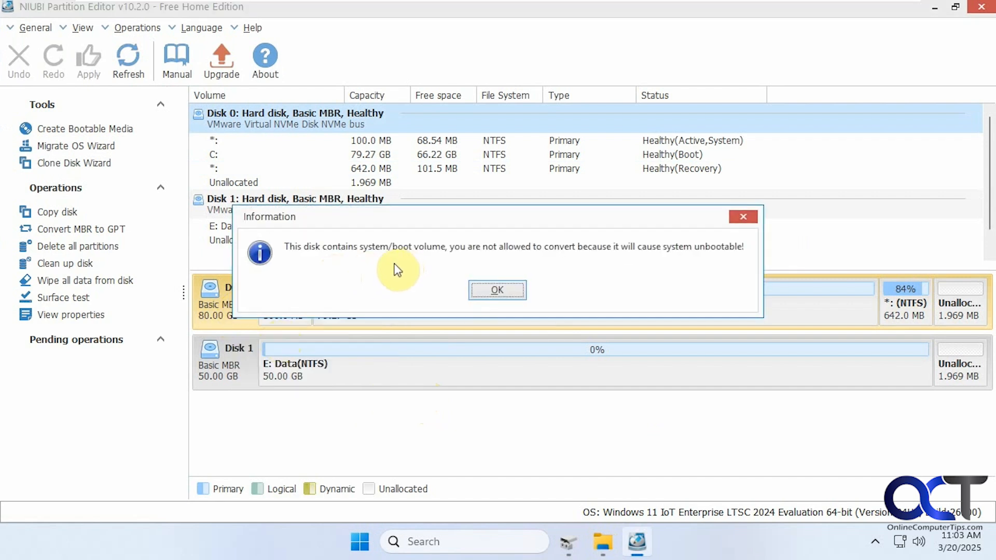
pyautogui.moveTo(445, 260)
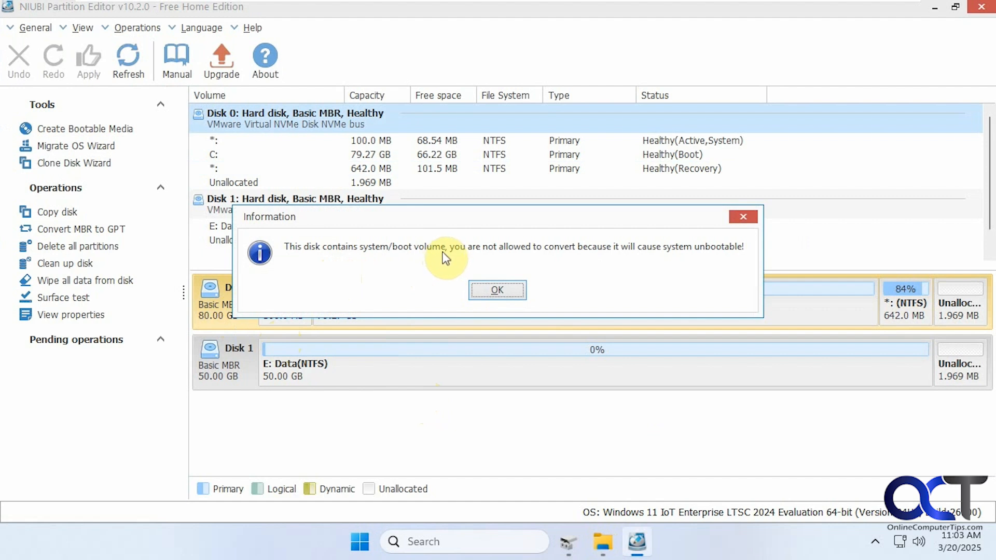
pyautogui.click(497, 290)
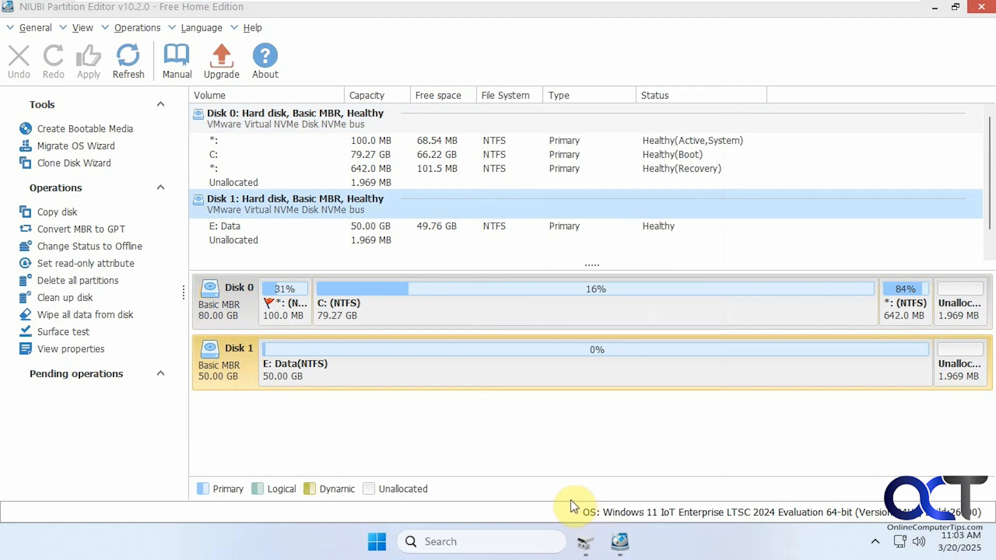
pyautogui.moveTo(588, 533)
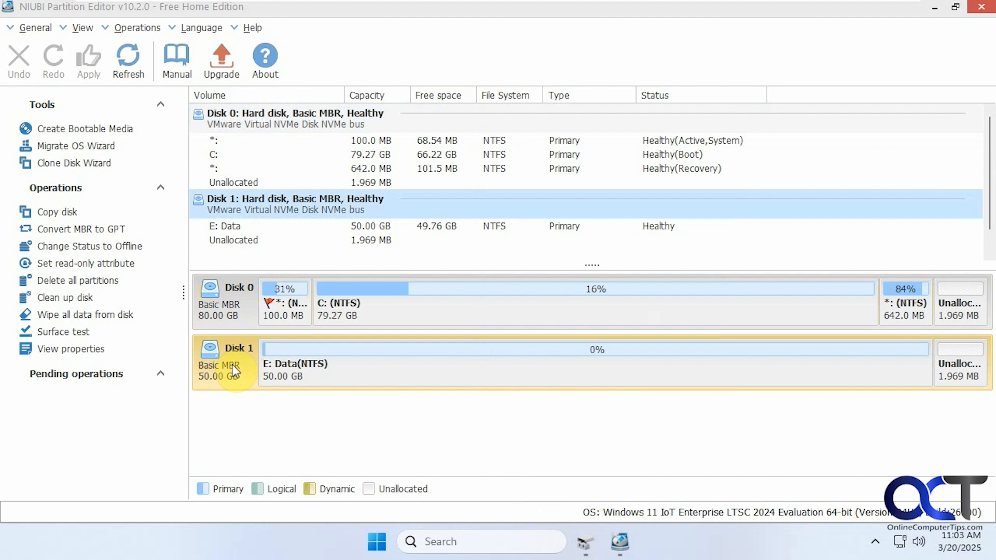
# Step: Choose Convert MBR to GPT for Disk 1 and confirm, queuing it as pending
pyautogui.rightClick(236, 368)
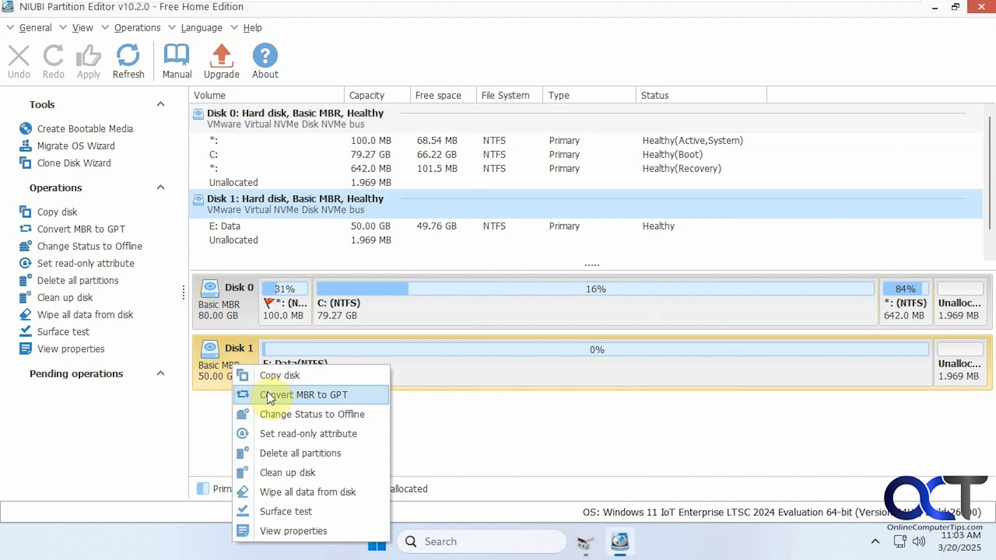
pyautogui.click(304, 394)
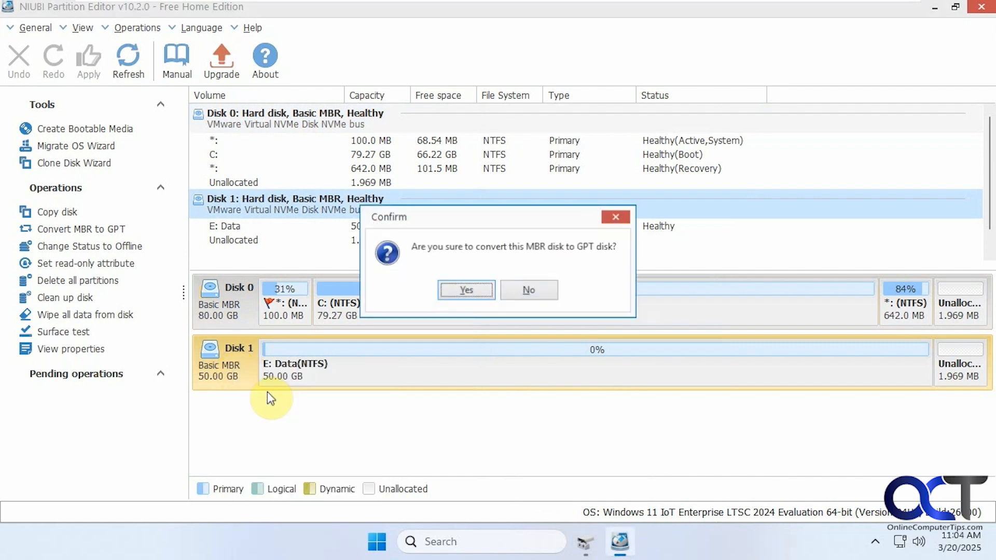
pyautogui.click(465, 290)
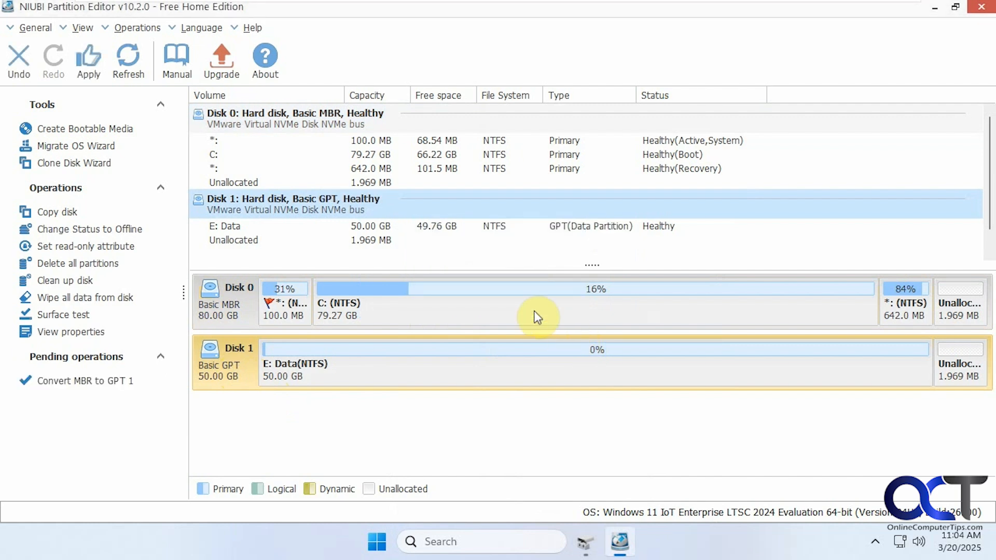
pyautogui.moveTo(356, 370)
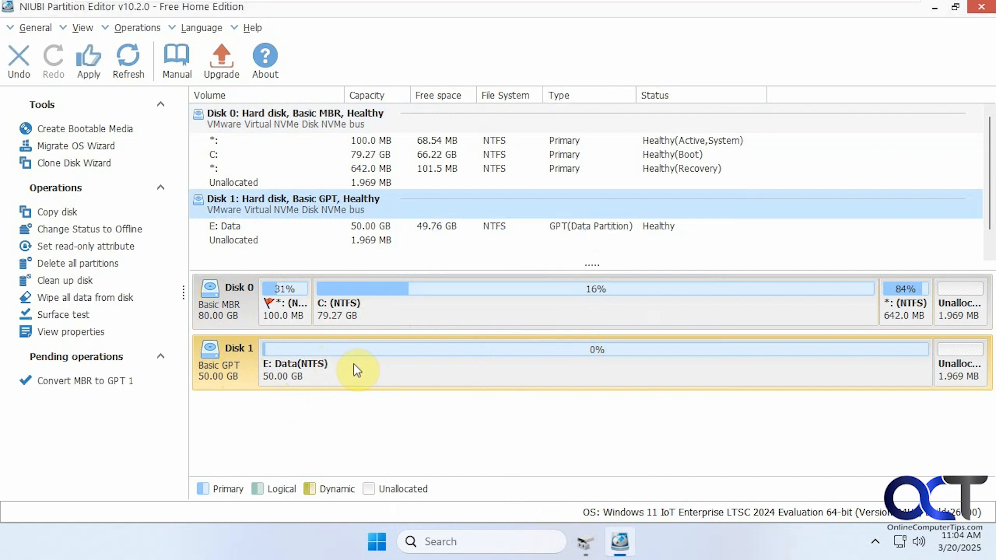
pyautogui.moveTo(383, 381)
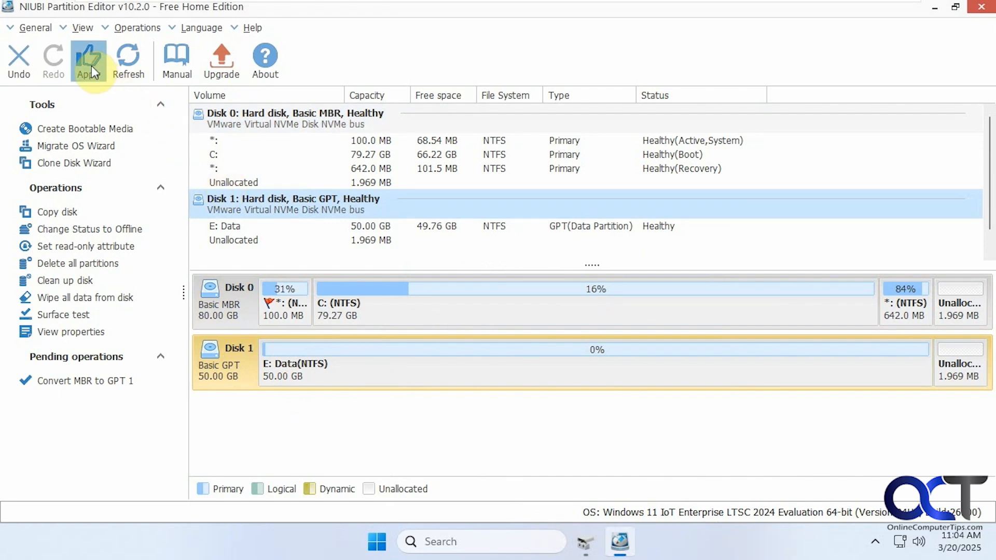
# Step: Apply the pending operations and acknowledge the successful conversion of Disk 1
pyautogui.click(88, 57)
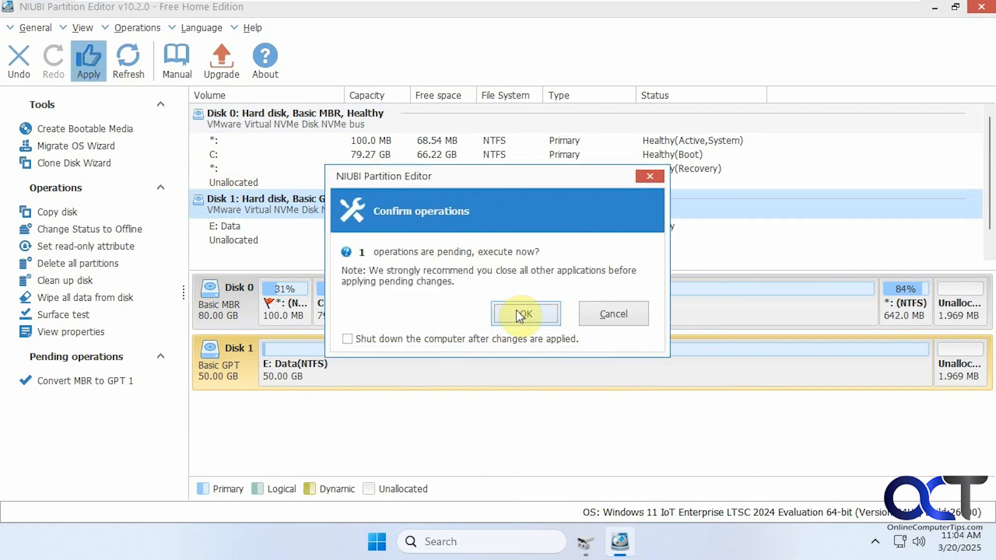
pyautogui.click(522, 313)
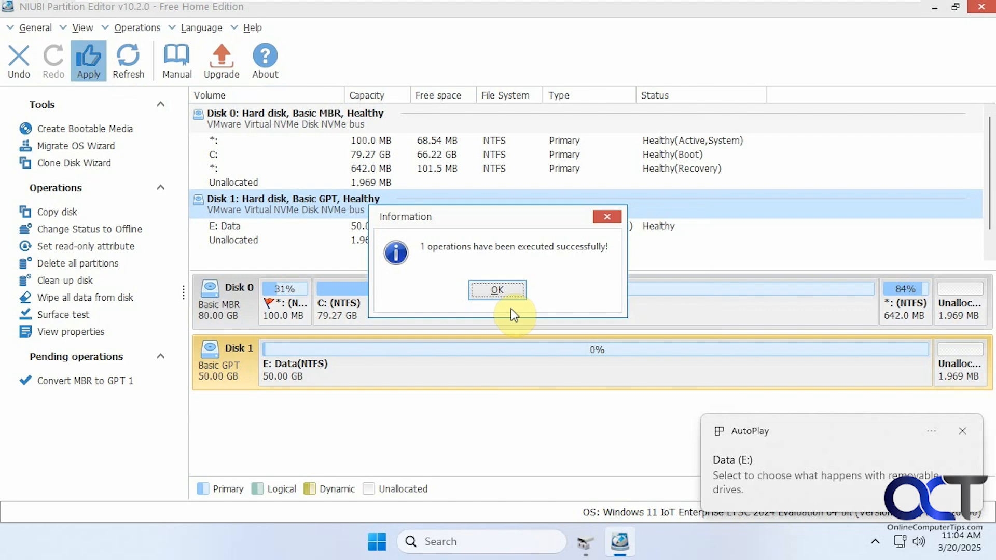
pyautogui.click(497, 290)
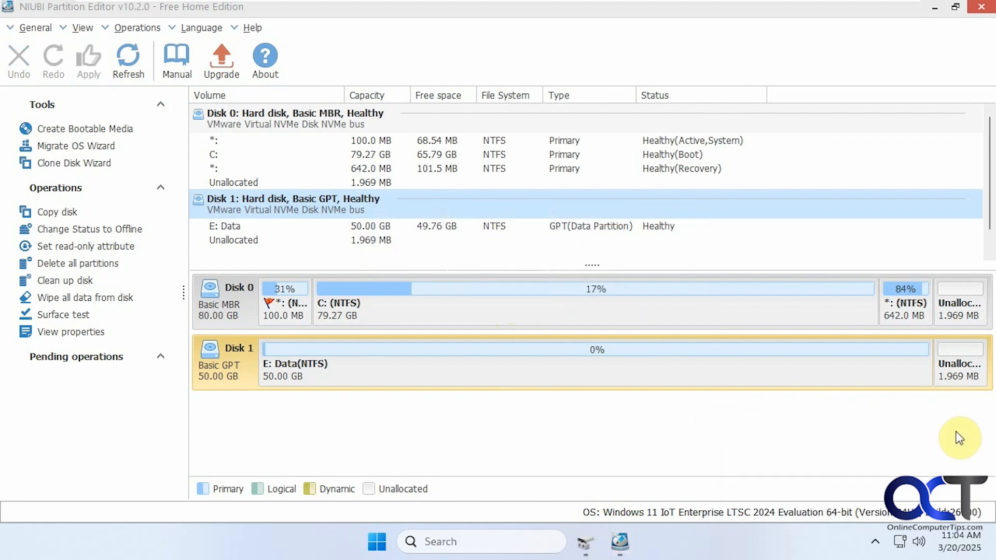
pyautogui.moveTo(819, 100)
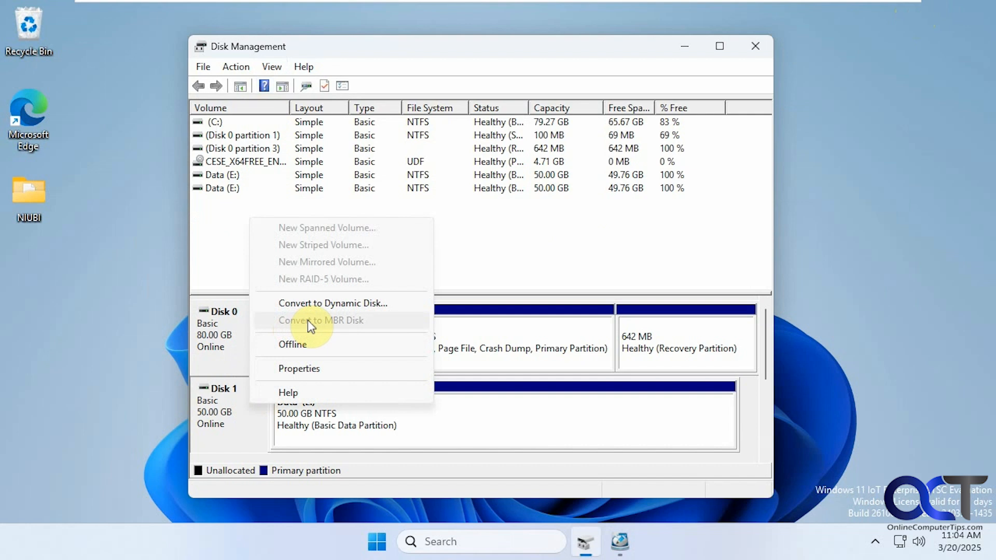
pyautogui.moveTo(316, 326)
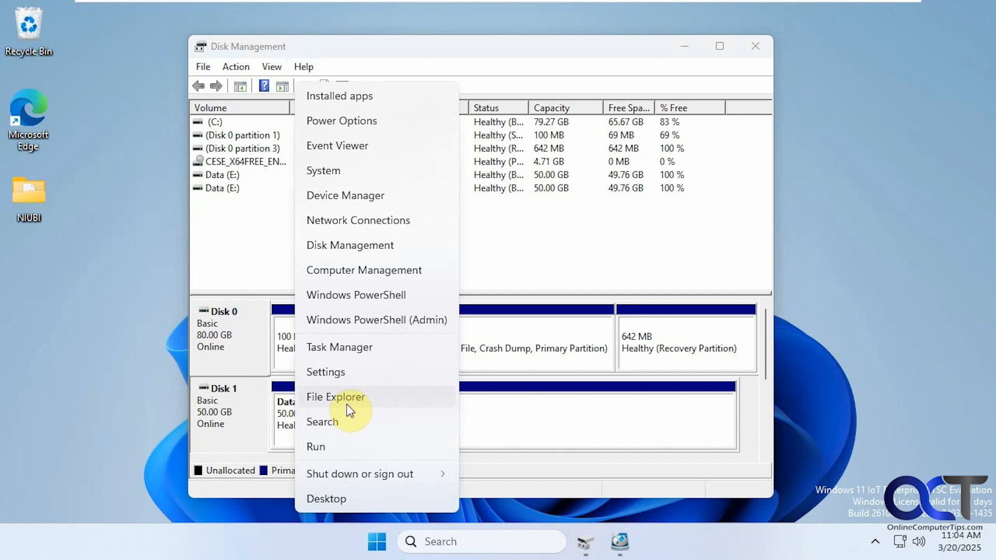
# Step: Confirm Data (E:) still lists its 78 items, then close Explorer
pyautogui.click(335, 398)
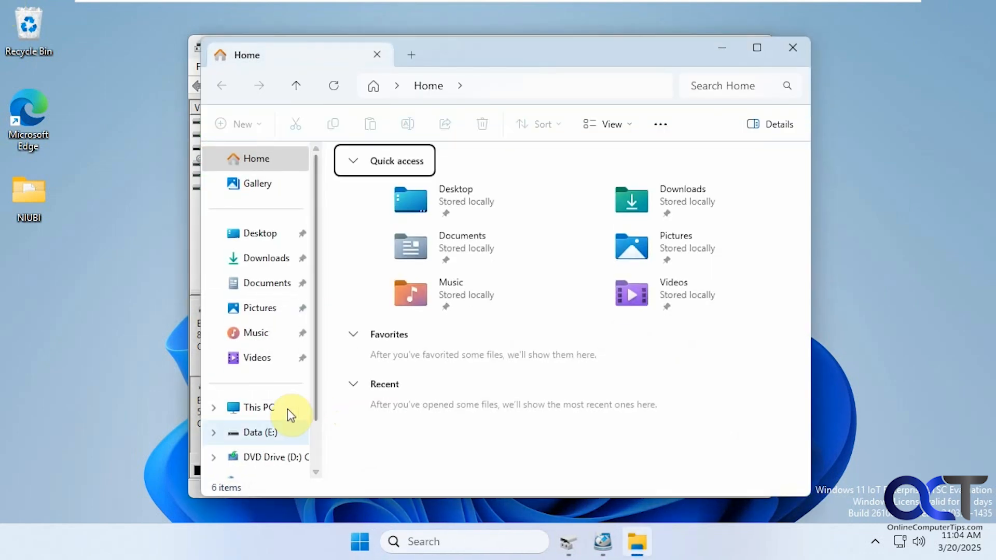
pyautogui.click(260, 433)
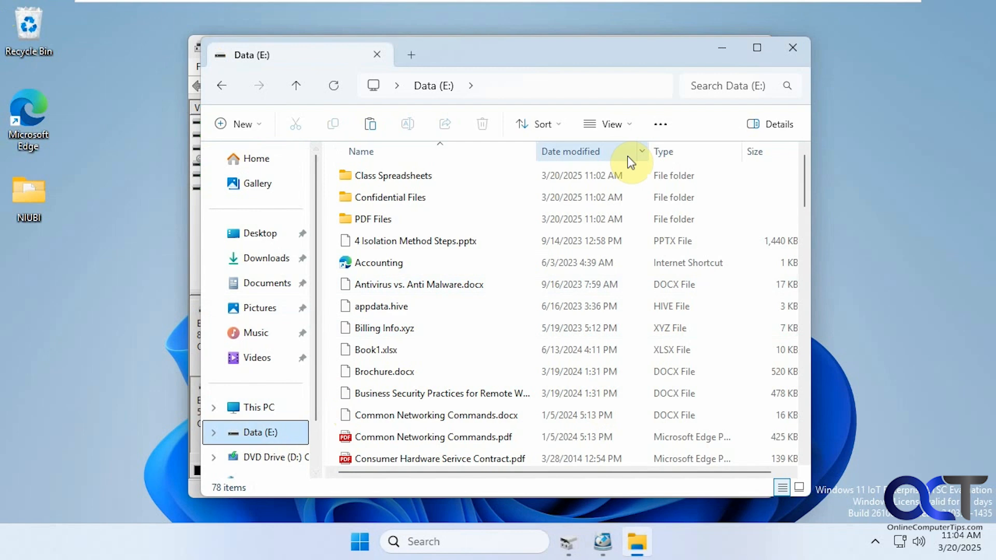
pyautogui.click(568, 541)
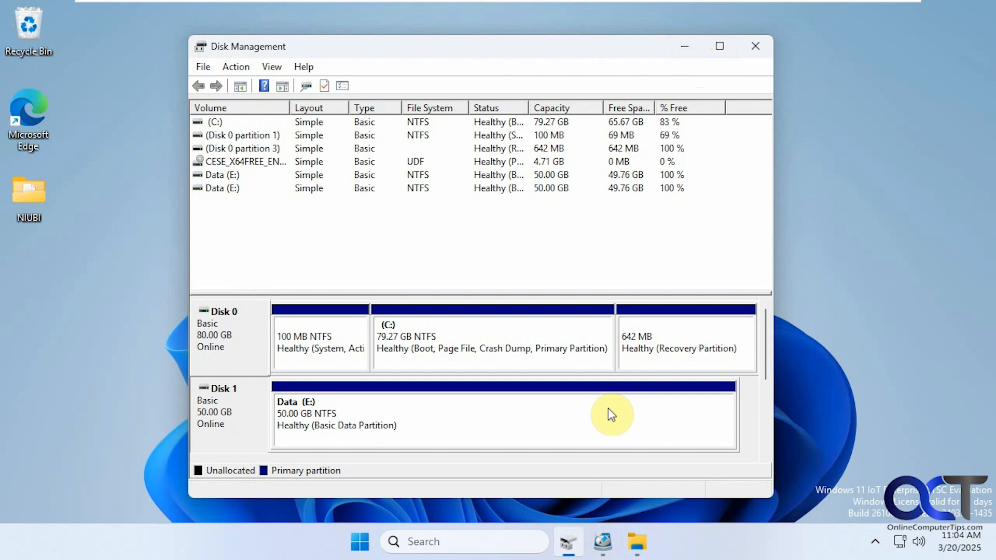
# Step: Restore NIUBI Partition Editor from the taskbar showing Disk 1 as Basic GPT
pyautogui.click(602, 542)
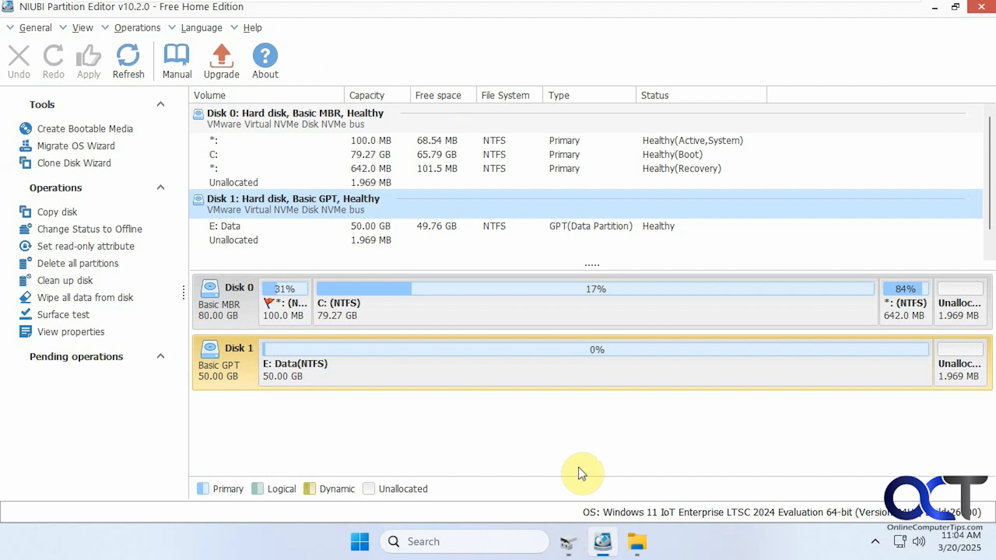